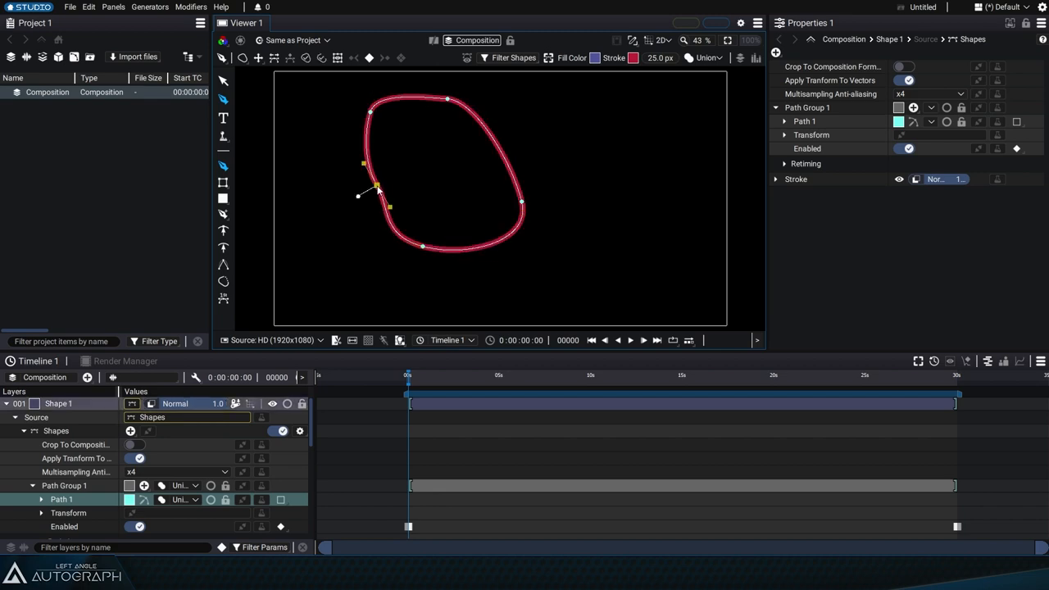
Step: Delete the earlier freeform shape layer to empty the composition
{"action": "left_click", "coordinate": [59, 404]}
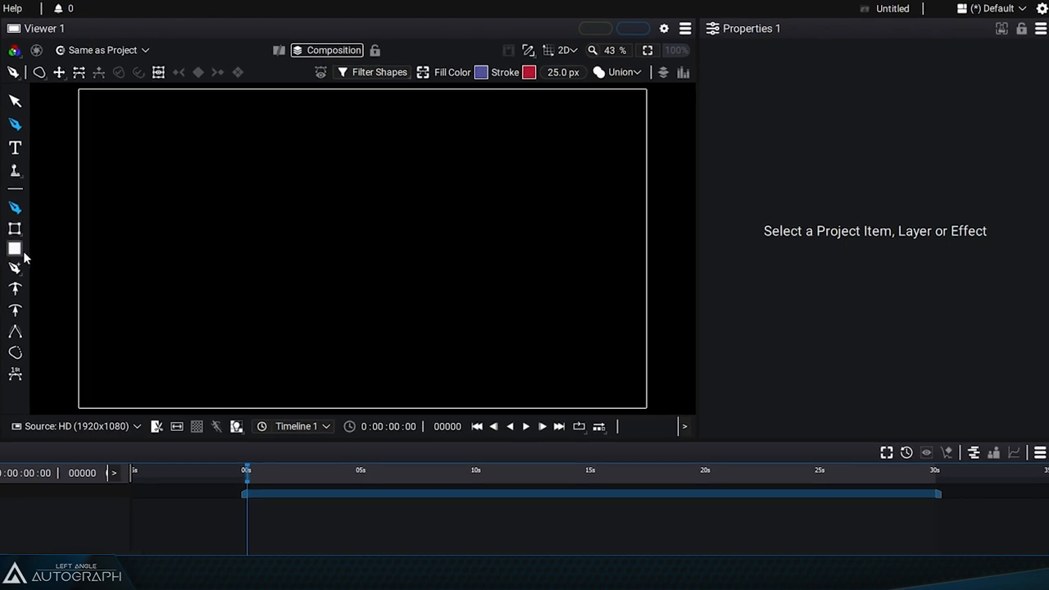
{"action": "mouse_move", "coordinate": [15, 229]}
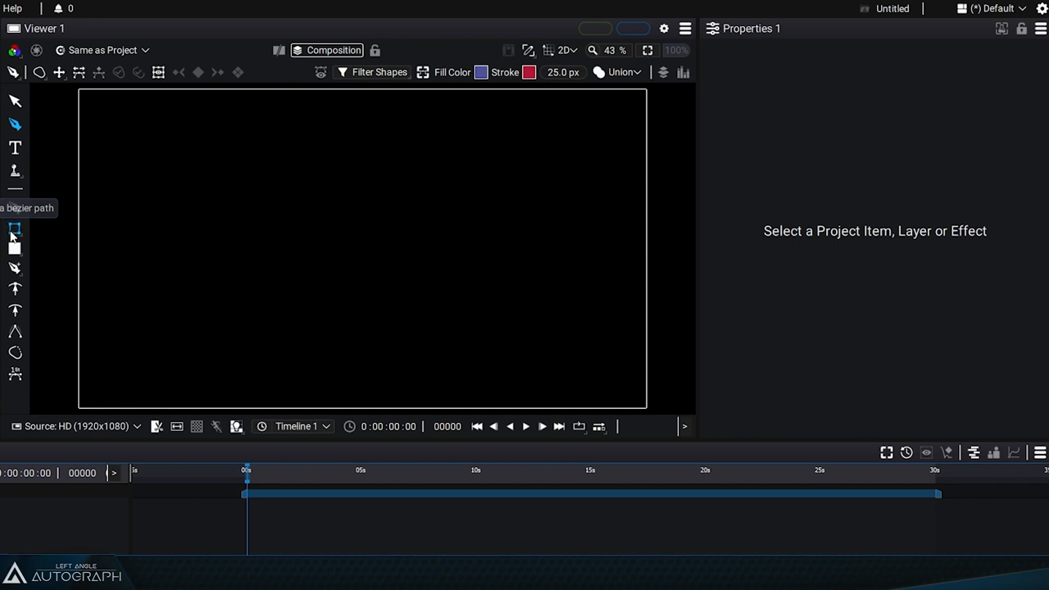
Step: Choose Draw Rectangle with the Shape Stroke Style so new shapes are stroke-only
{"action": "left_click", "coordinate": [15, 227]}
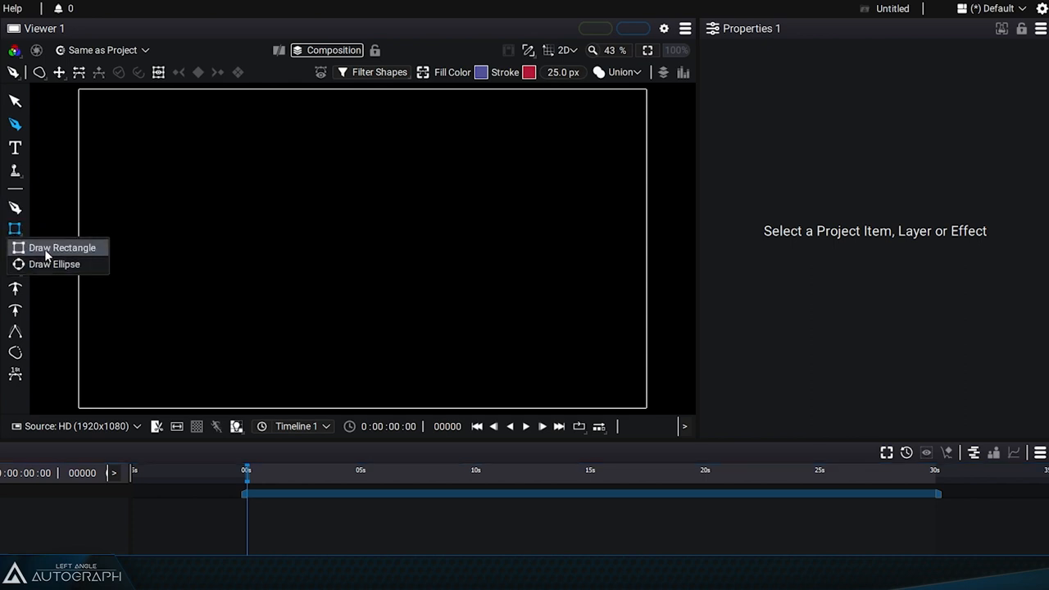
{"action": "mouse_move", "coordinate": [54, 264]}
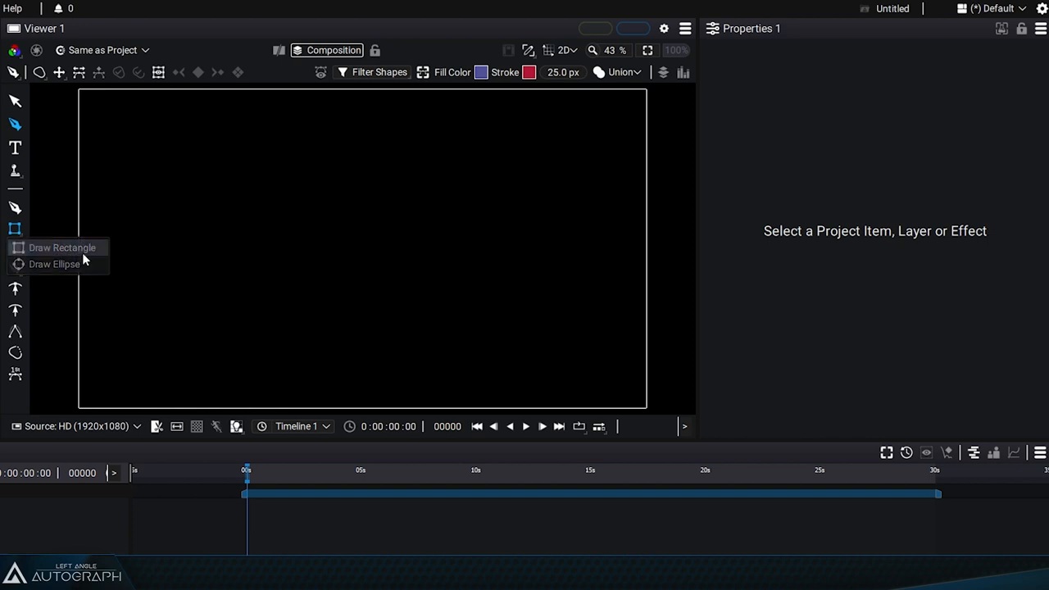
{"action": "left_click", "coordinate": [38, 72]}
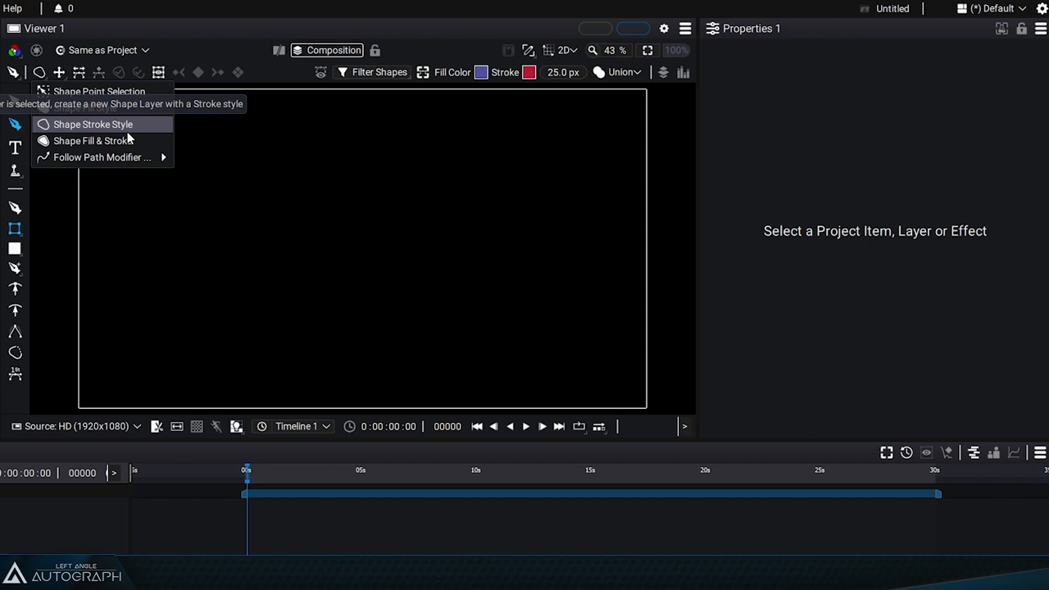
{"action": "left_click", "coordinate": [92, 124]}
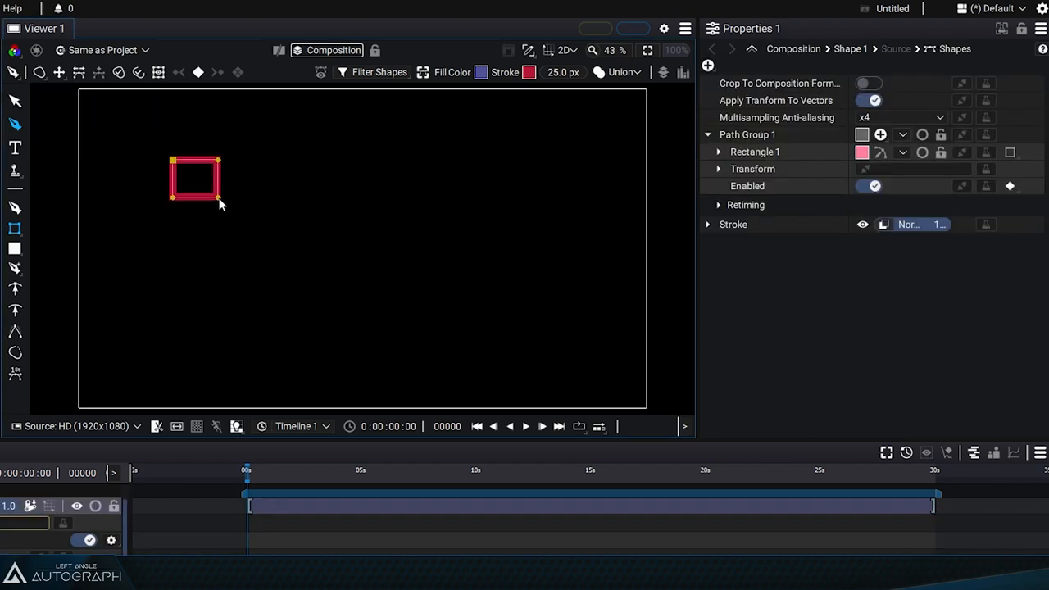
Step: Shift-drag a red-stroked square in the upper left and settle its final size
{"action": "left_click_drag", "start_coordinate": [220, 204], "coordinate": [283, 248]}
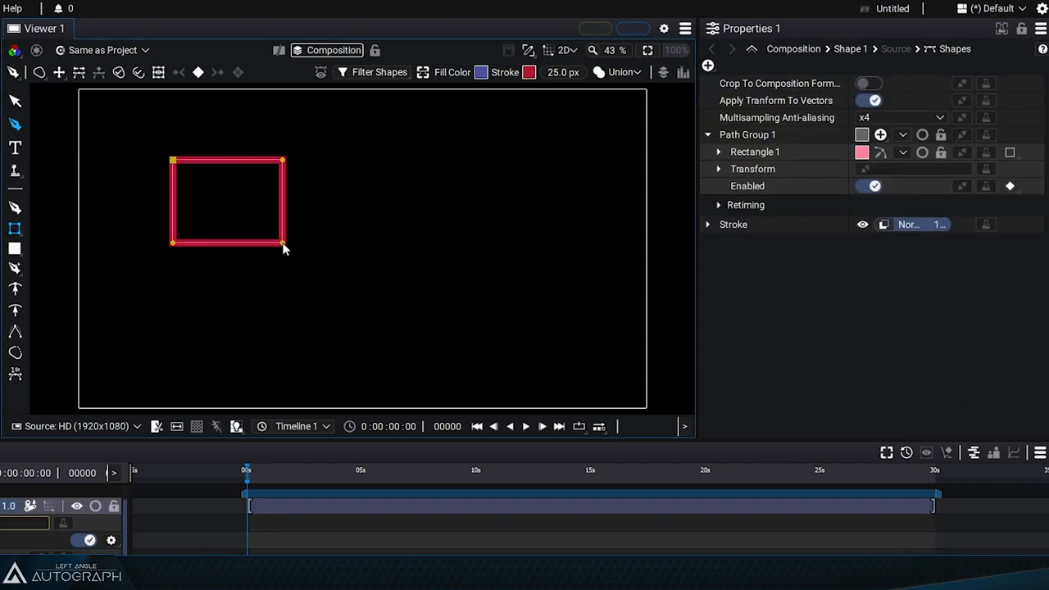
{"action": "left_click_drag", "start_coordinate": [283, 248], "coordinate": [207, 212]}
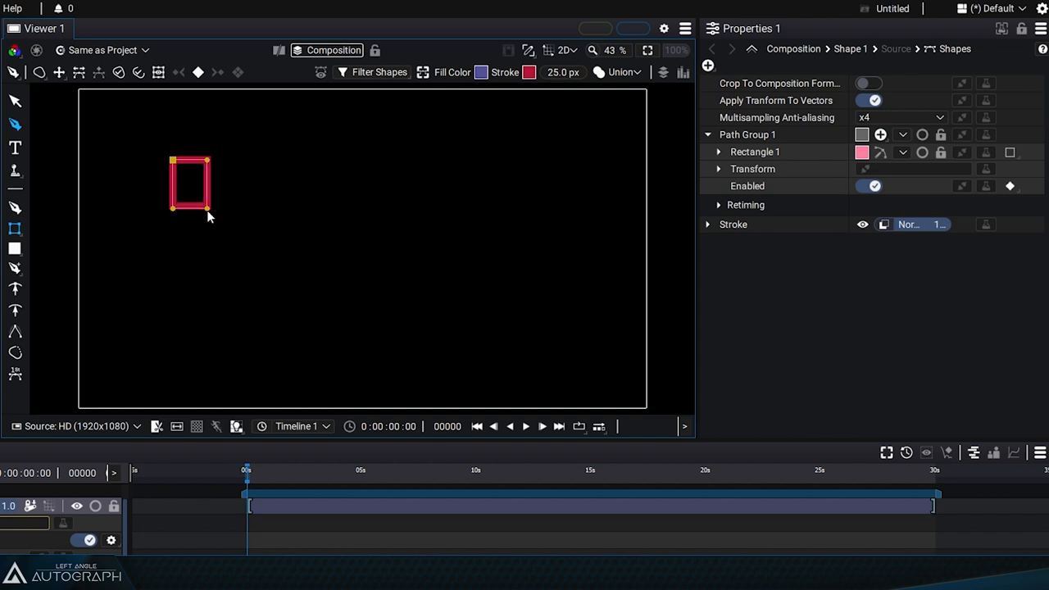
{"action": "left_click_drag", "start_coordinate": [208, 216], "coordinate": [241, 218]}
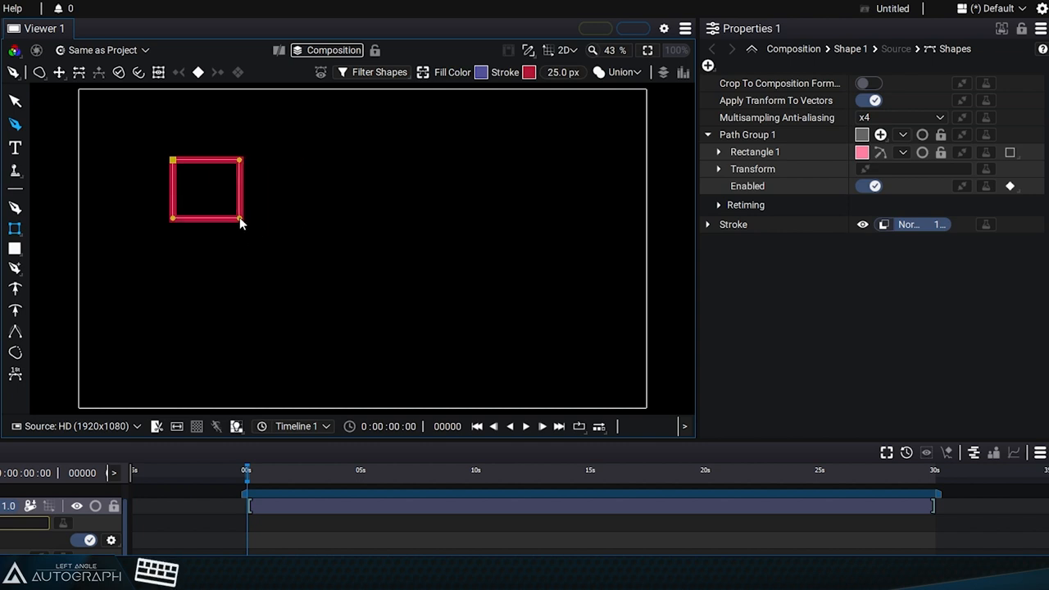
{"action": "left_click_drag", "start_coordinate": [207, 190], "coordinate": [172, 160]}
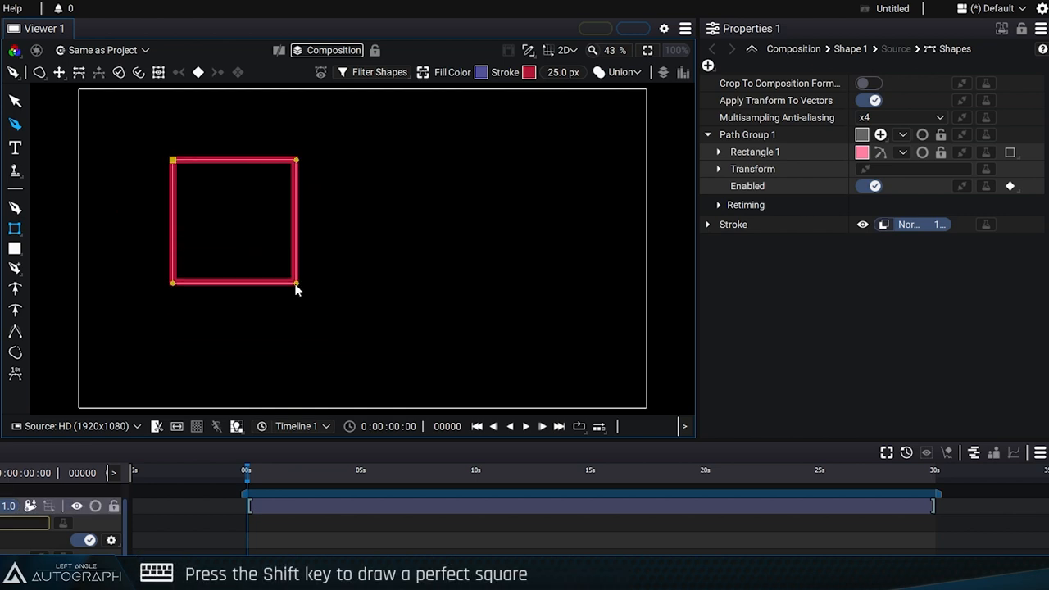
{"action": "left_click_drag", "start_coordinate": [295, 283], "coordinate": [318, 305]}
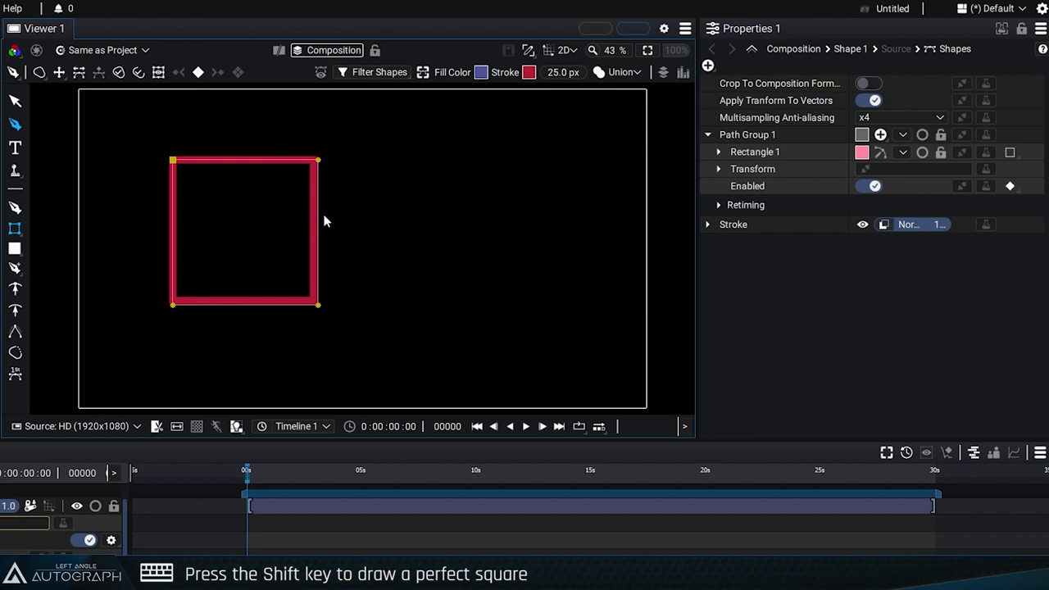
{"action": "left_click_drag", "start_coordinate": [317, 303], "coordinate": [278, 266]}
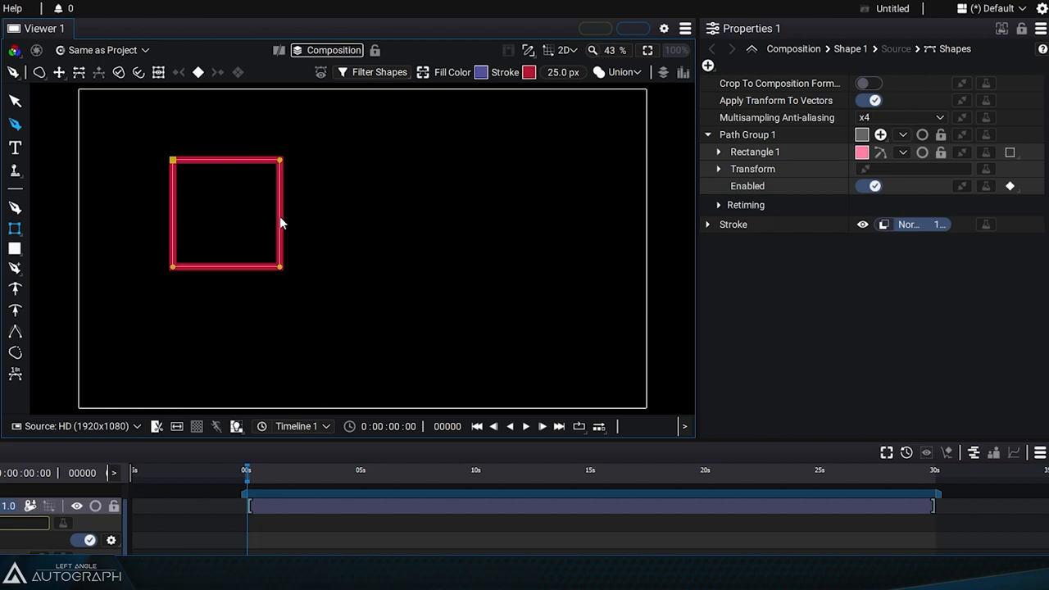
{"action": "left_click_drag", "start_coordinate": [279, 267], "coordinate": [369, 354]}
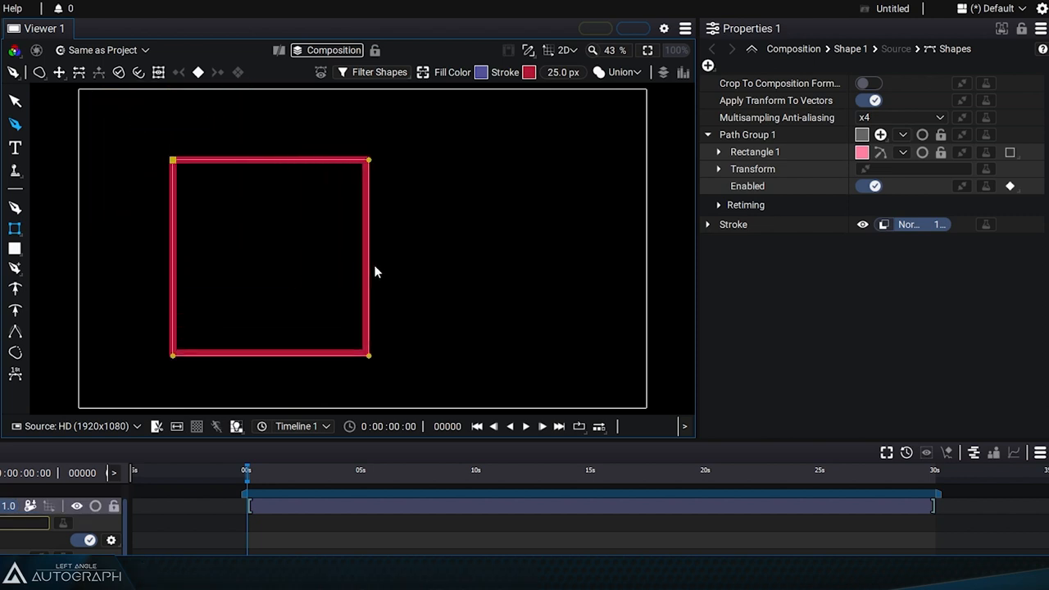
{"action": "left_click_drag", "start_coordinate": [369, 355], "coordinate": [320, 306]}
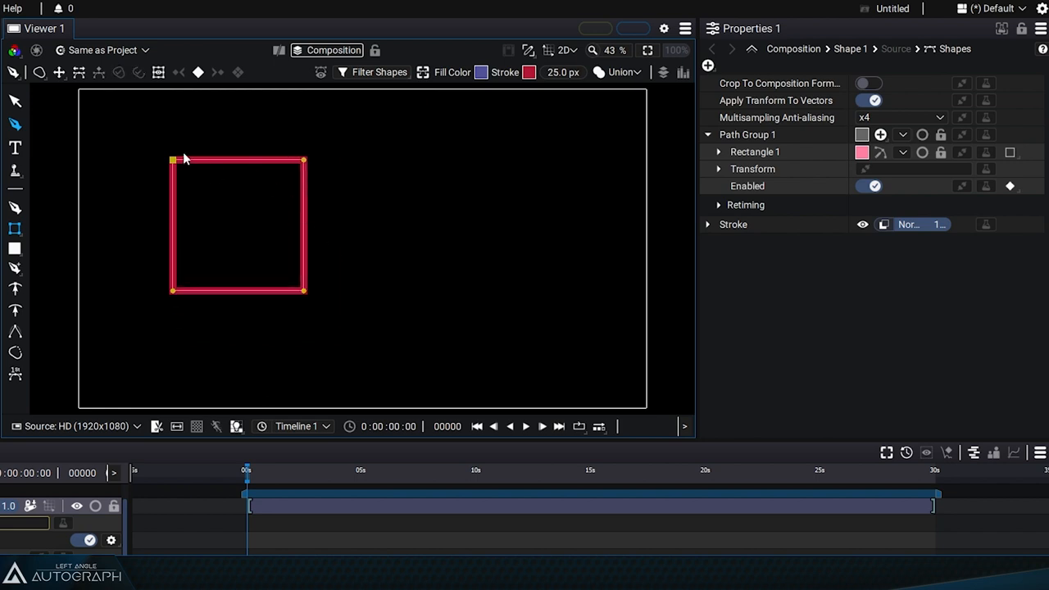
{"action": "mouse_move", "coordinate": [207, 295]}
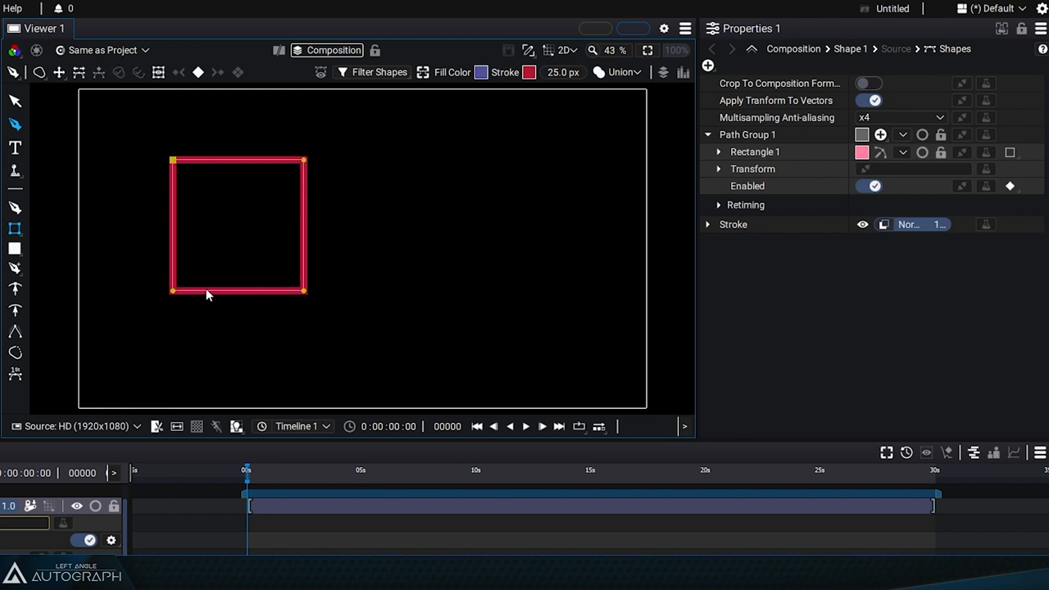
Step: Expand Rectangle 1 and pull its top-right corner up and outward
{"action": "left_click", "coordinate": [719, 152]}
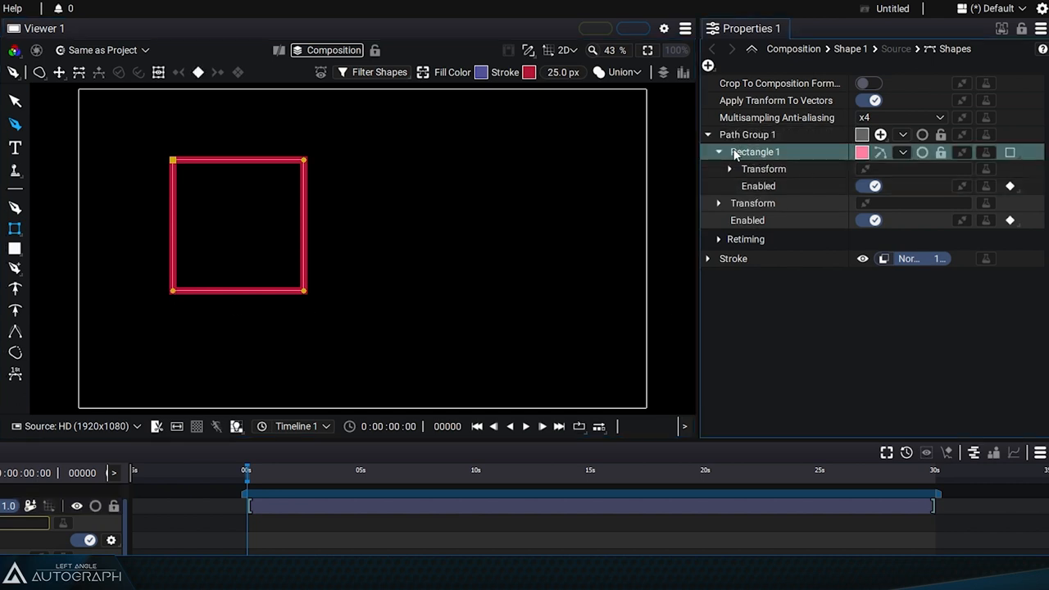
{"action": "mouse_move", "coordinate": [432, 174]}
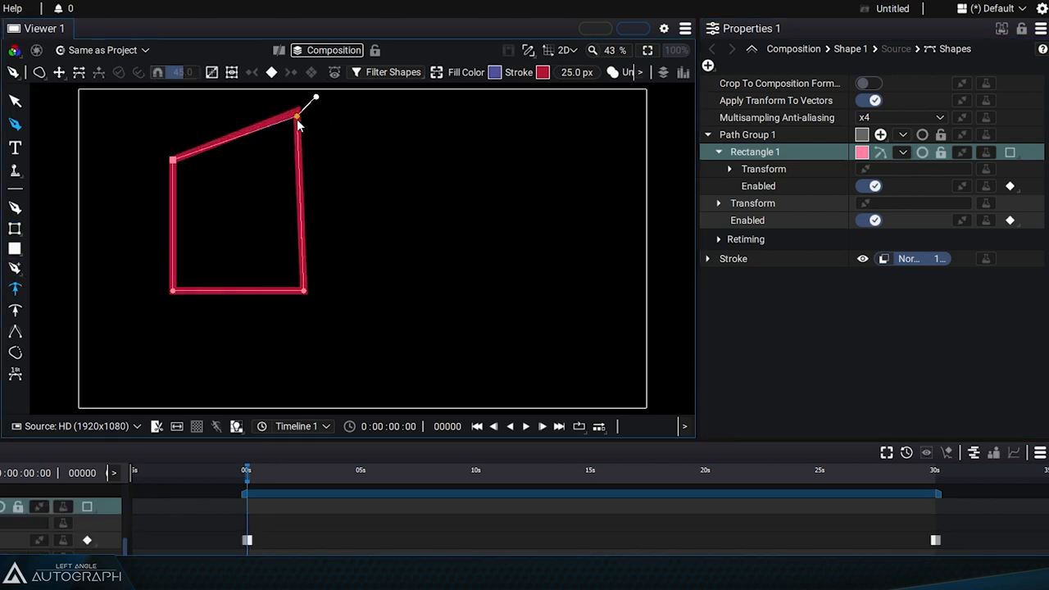
{"action": "left_click_drag", "start_coordinate": [297, 117], "coordinate": [246, 135]}
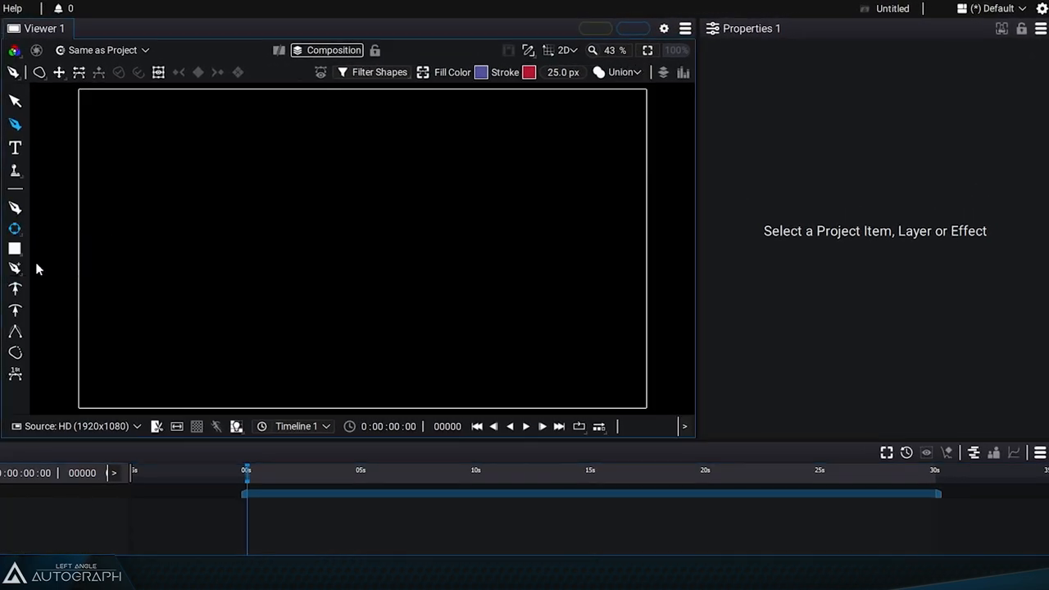
Step: Shift-drag a red-stroked circle near the composition's top-left corner
{"action": "left_click_drag", "start_coordinate": [188, 151], "coordinate": [242, 205]}
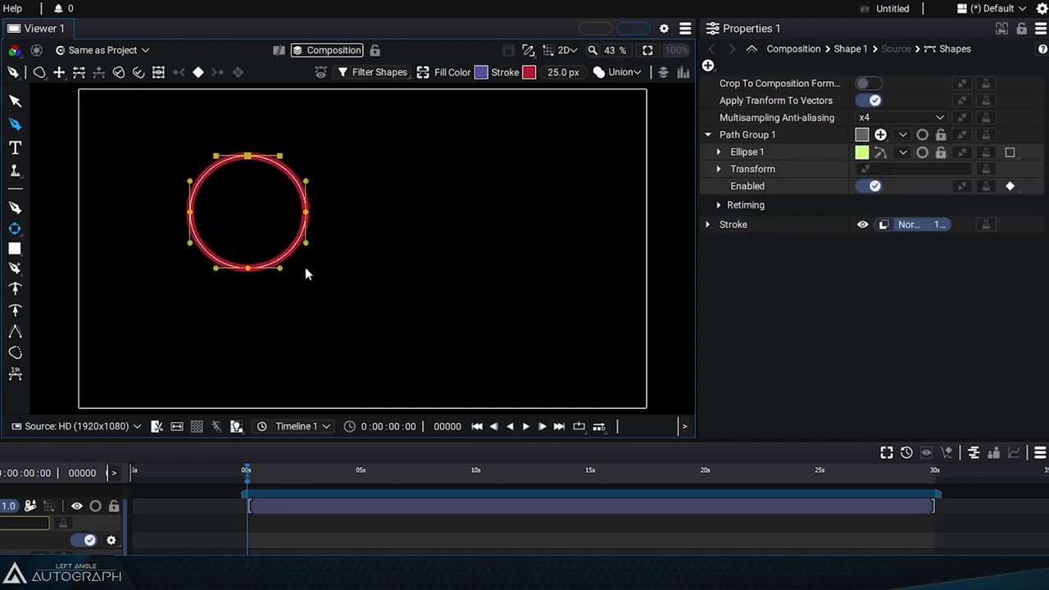
{"action": "left_click_drag", "start_coordinate": [248, 211], "coordinate": [230, 121]}
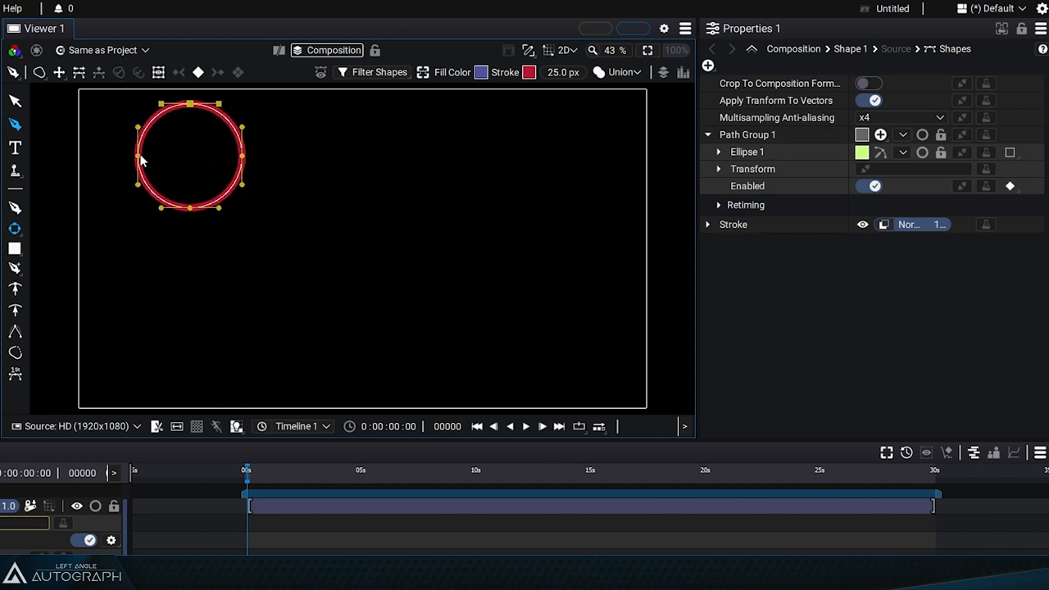
Step: Reshape Ellipse 1's right point and side into a blob, then select Path Group 1
{"action": "left_click", "coordinate": [719, 151]}
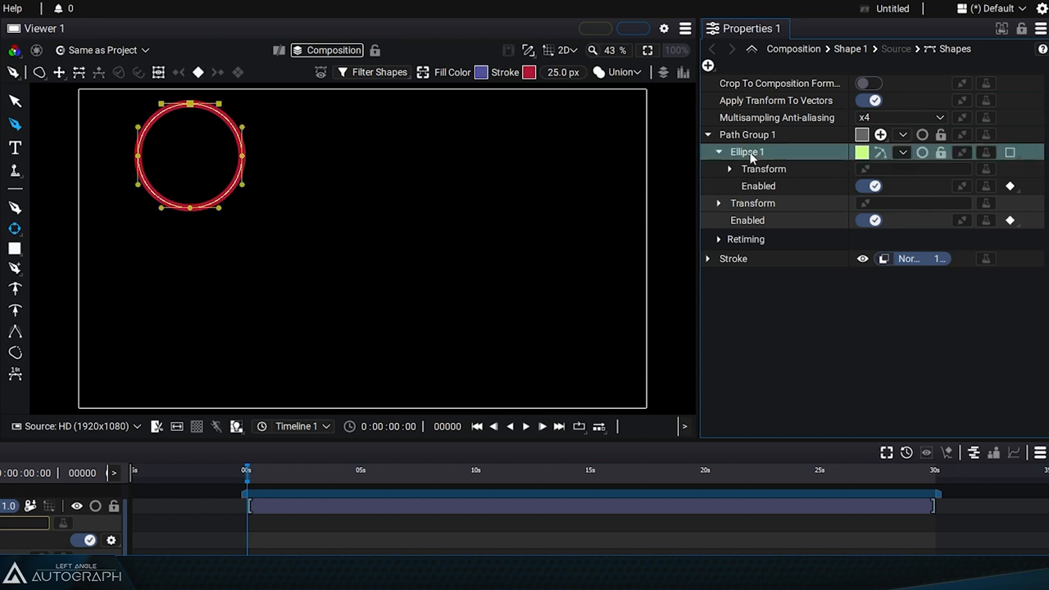
{"action": "mouse_move", "coordinate": [14, 208]}
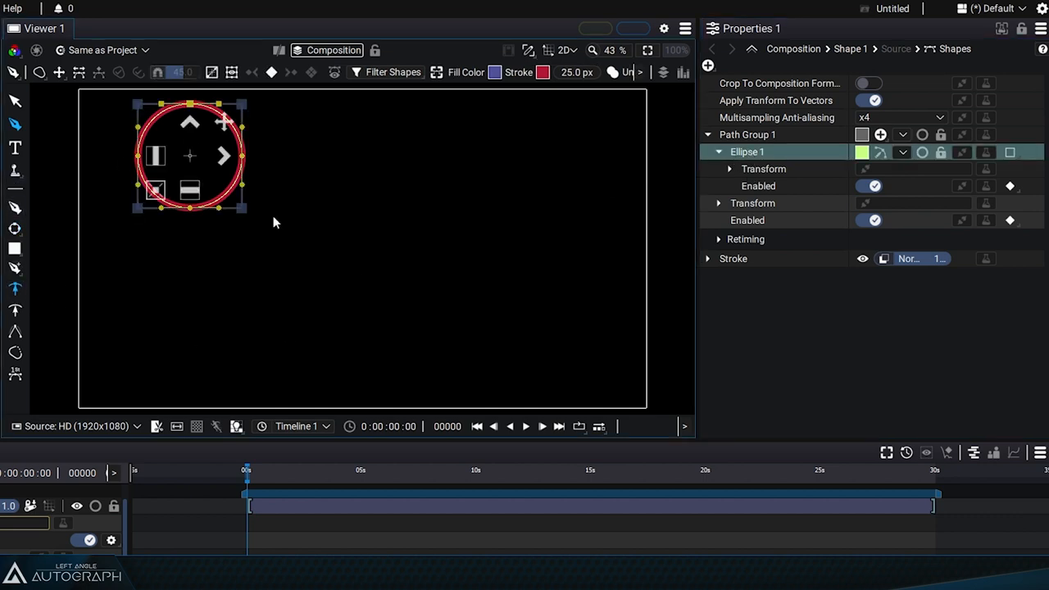
{"action": "left_click_drag", "start_coordinate": [241, 105], "coordinate": [281, 110]}
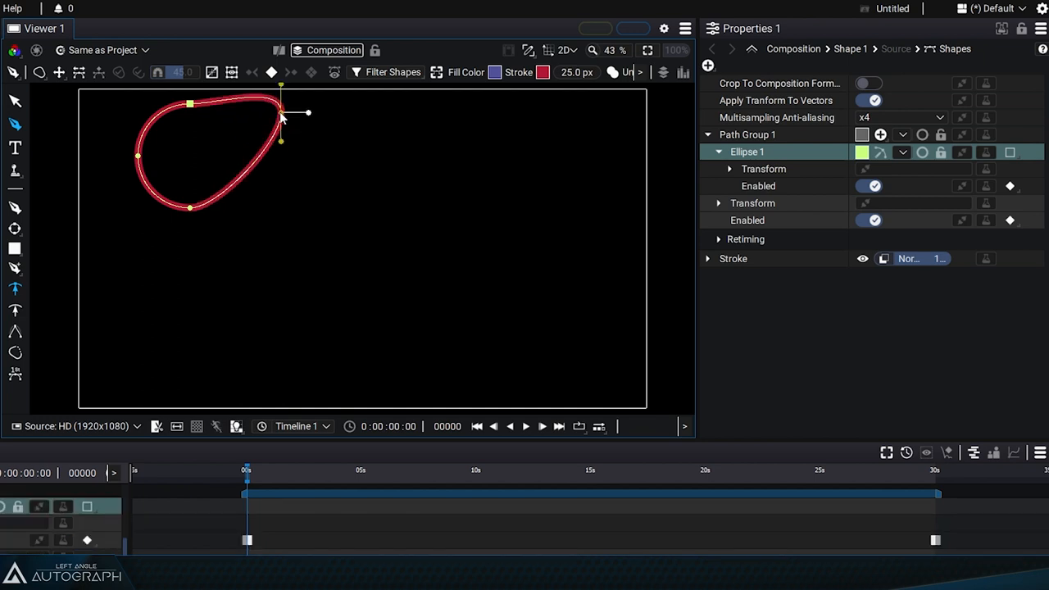
{"action": "left_click_drag", "start_coordinate": [281, 142], "coordinate": [275, 221]}
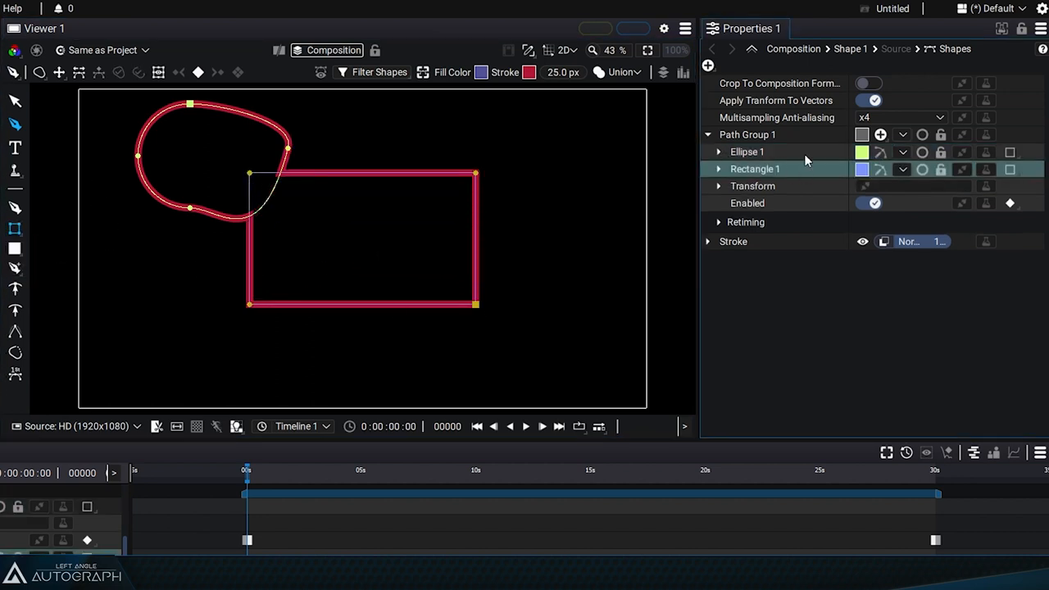
{"action": "left_click", "coordinate": [747, 135]}
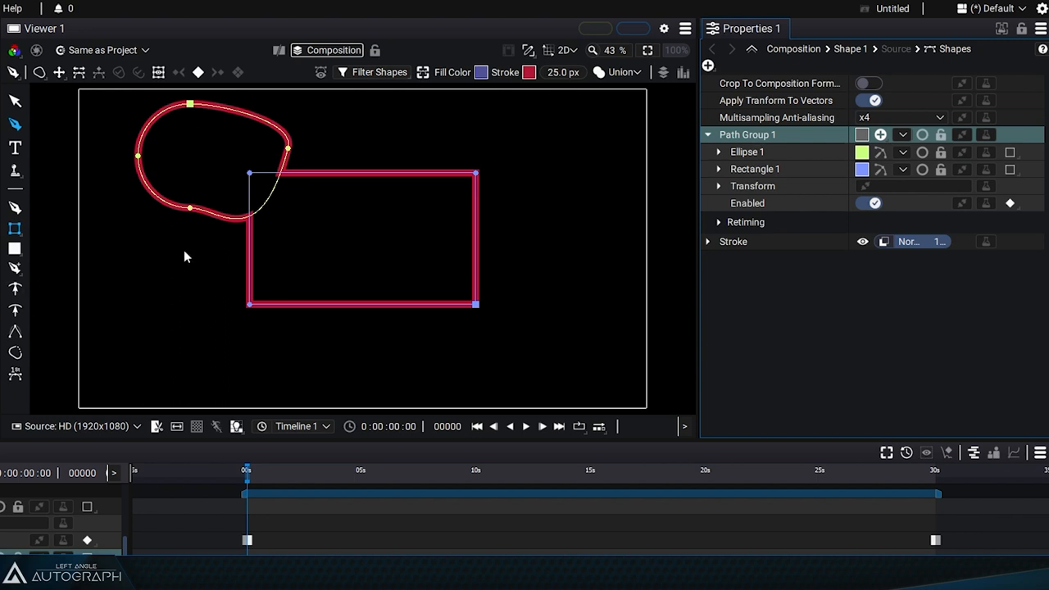